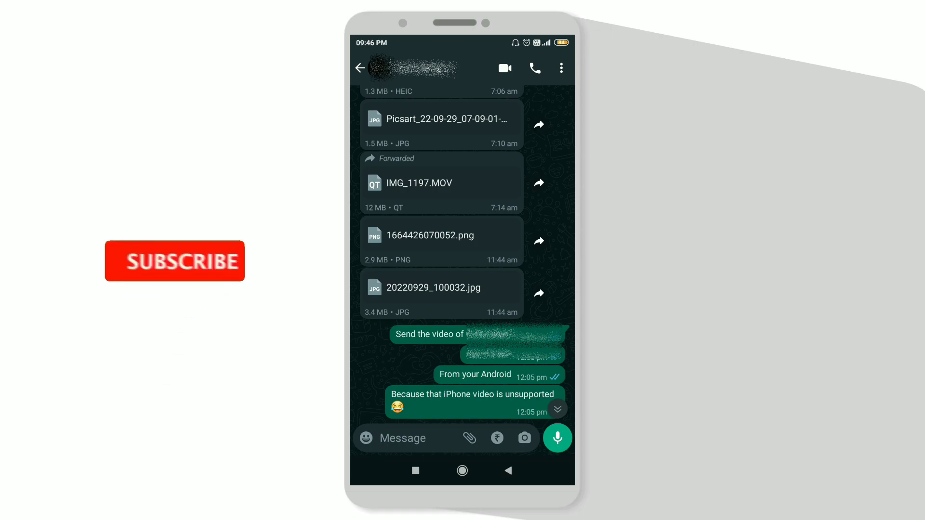
Leave the WhatsApp chat with IMG_1197.MOV and return to the home screen
click(174, 261)
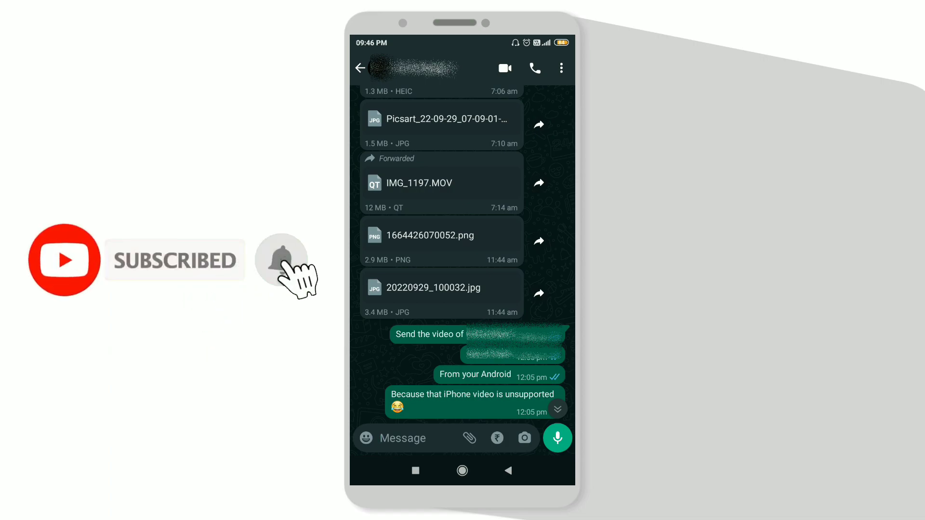
click(280, 259)
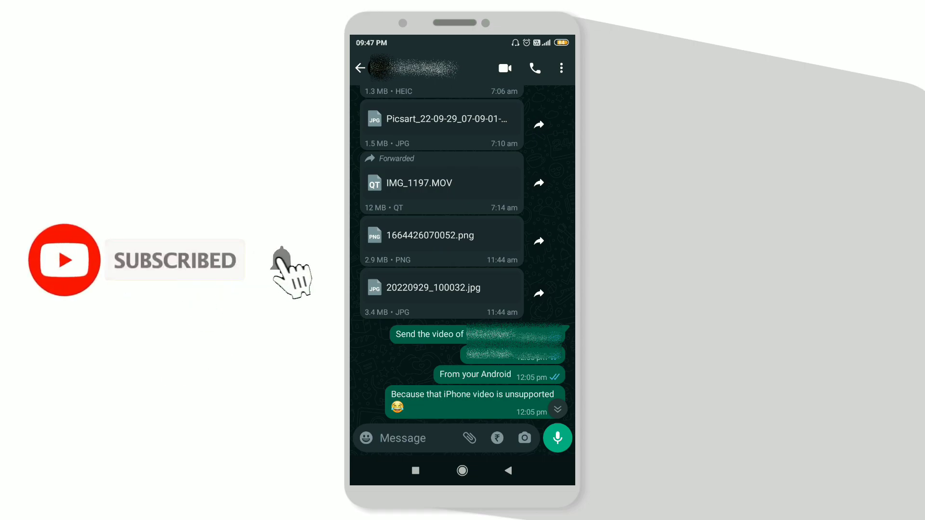
click(281, 260)
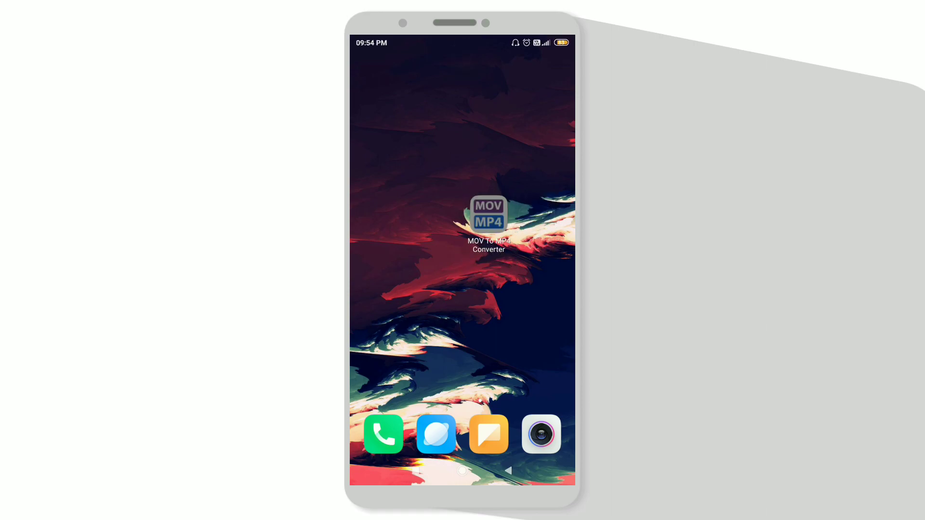
Launch MOV To MP4 Converter and browse the phone's storage folders for a video
click(488, 214)
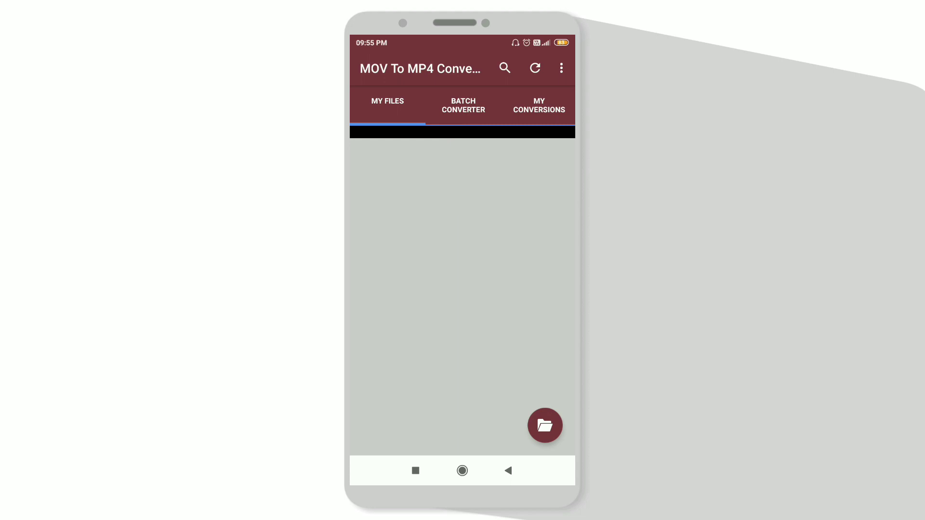
click(463, 105)
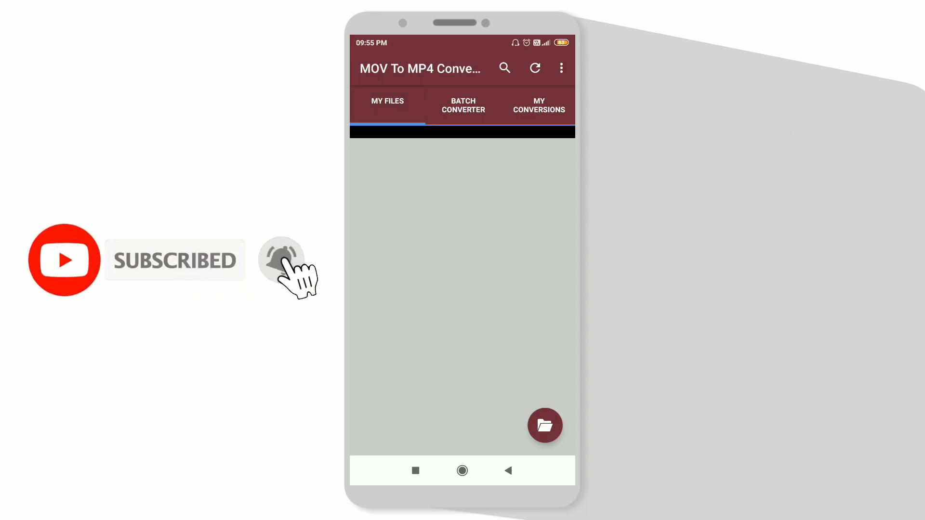
click(281, 260)
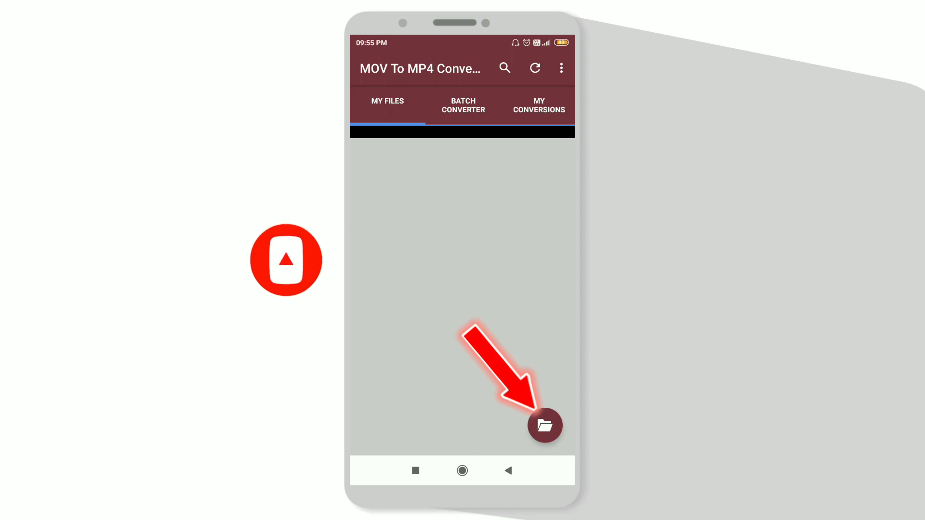
click(545, 425)
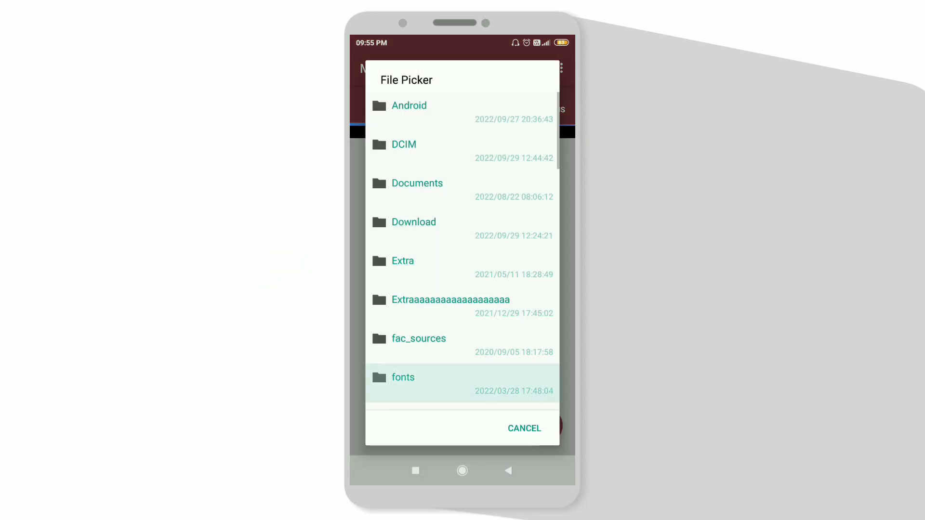
Scroll the file picker and choose IMG_1197.MOV
scroll(down, 3)
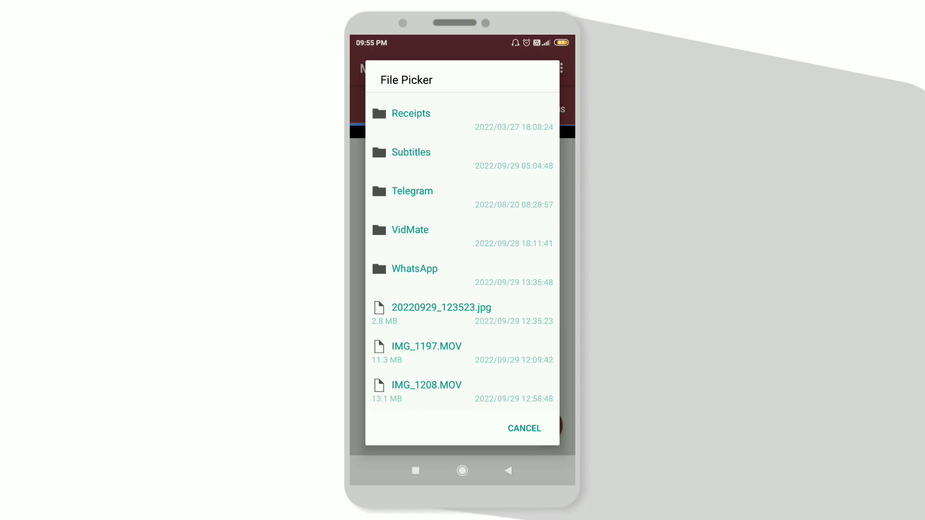
click(426, 346)
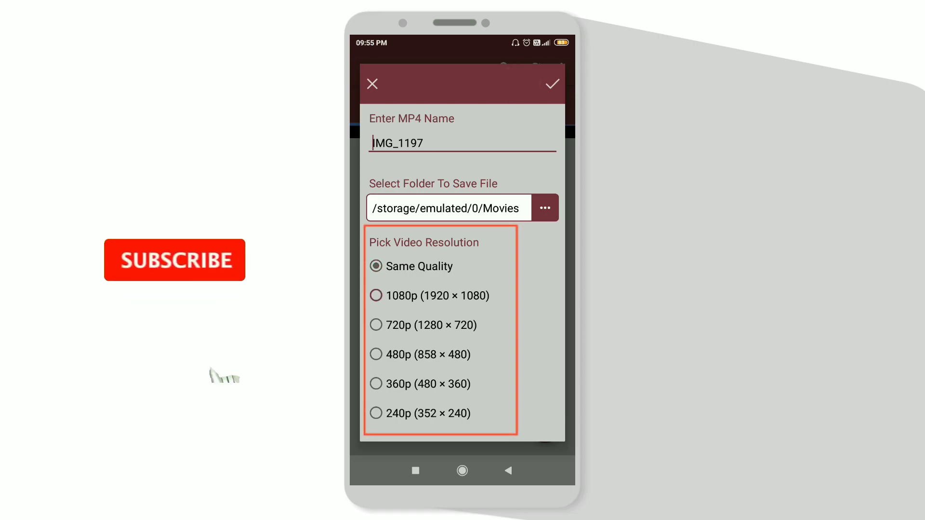
Keep Same Quality instead of 1080p, save to Movies, and start converting
click(375, 296)
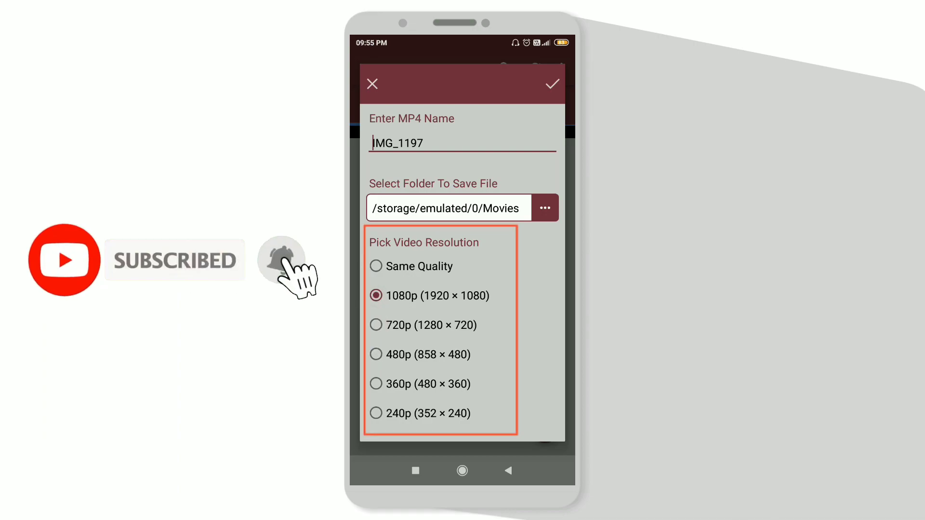
click(376, 266)
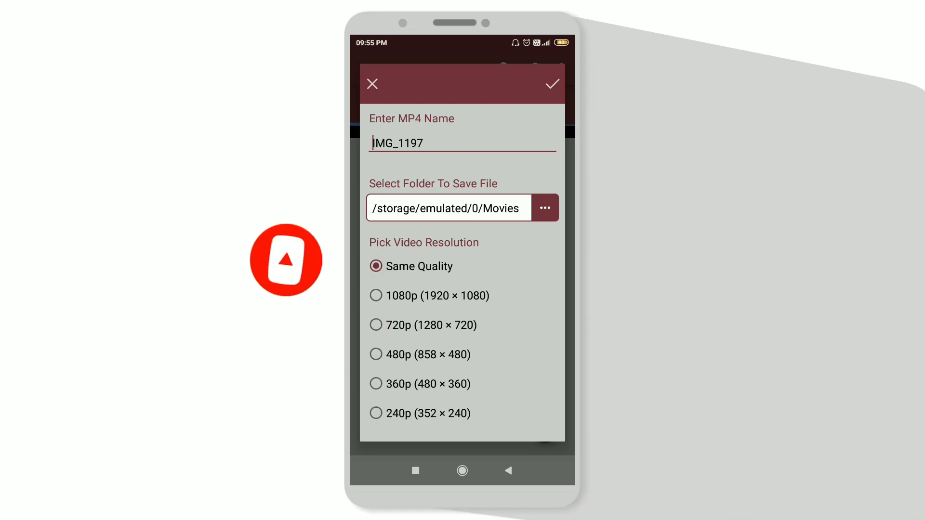
click(551, 84)
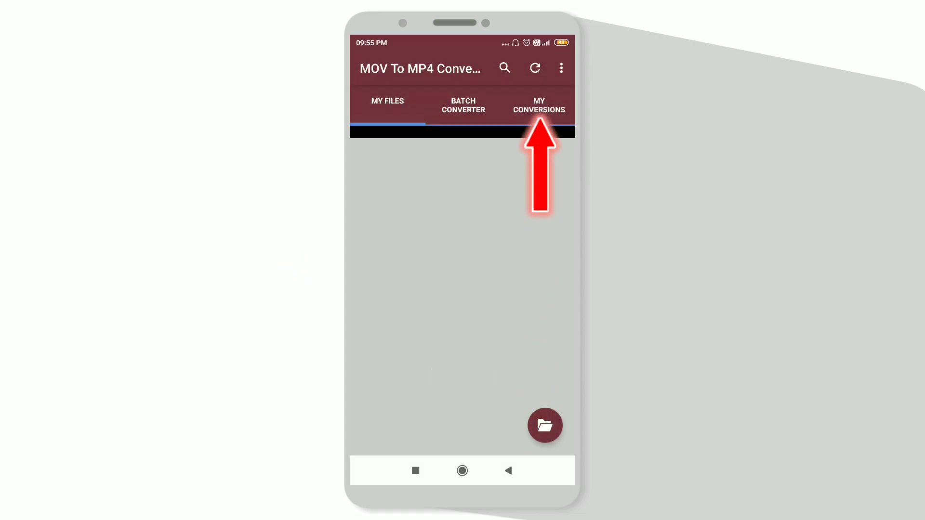
View My Conversions until IMG_1197(1).mp4 finishes at 25.74 MB
click(537, 105)
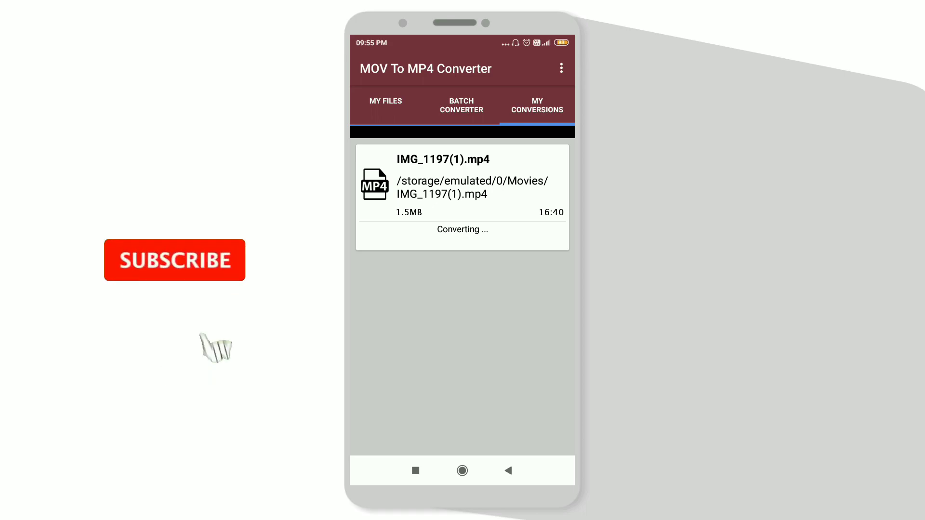
click(175, 260)
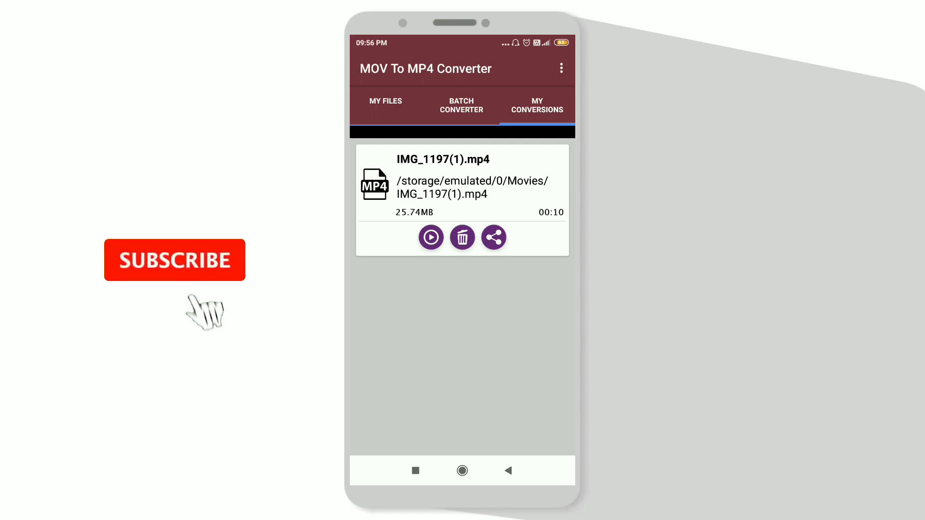
click(174, 260)
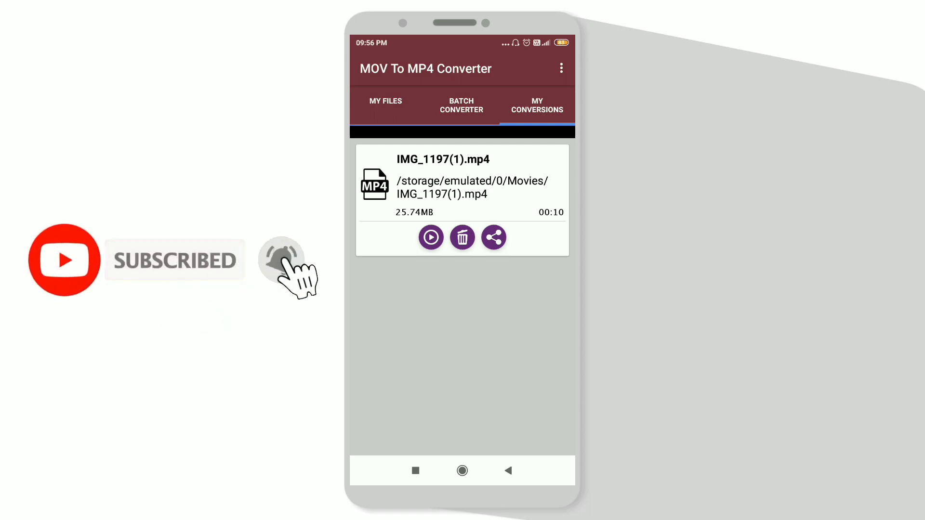